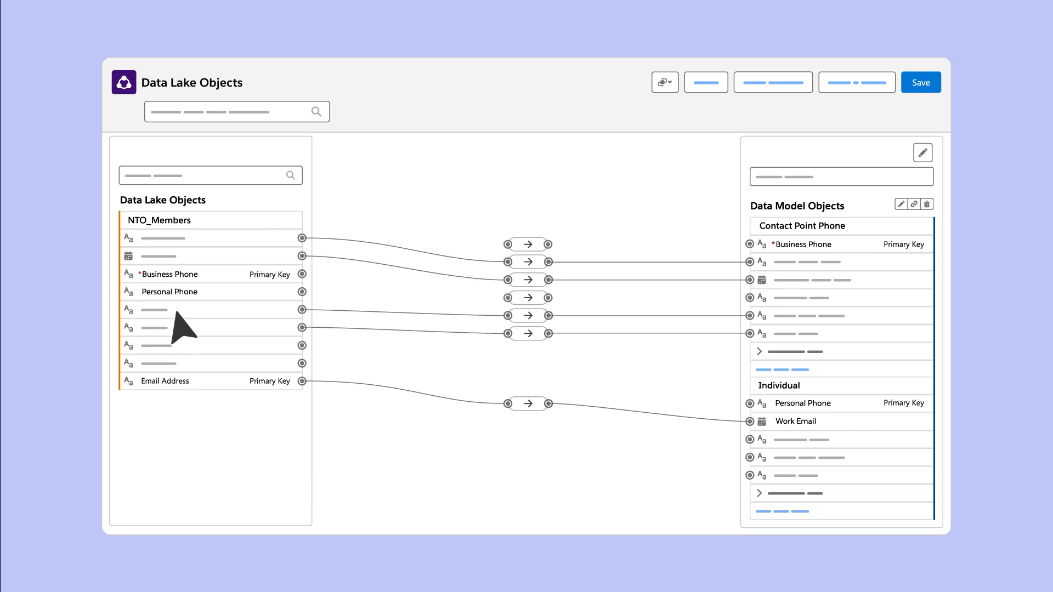
Leave the NTO_Members field mapping for the Data Model Objects graph with Device, User, Individual, Lead, Case, Address and Skill nodes
{"action": "left_click", "coordinate": [301, 291]}
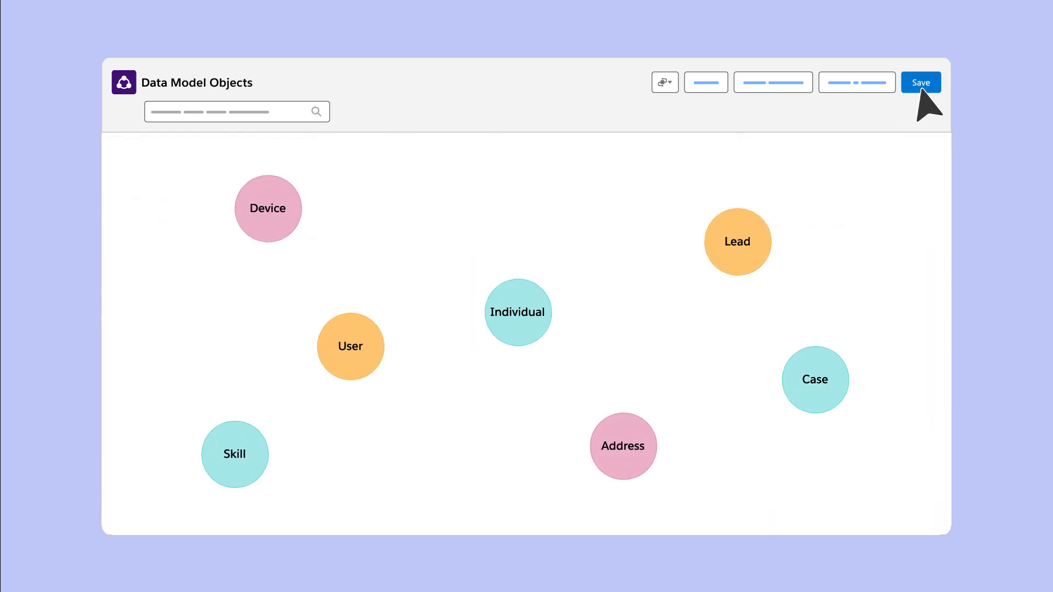
Save the mappings so Individual links to Device, Lead, Skill, Address and Case in one connected graph
{"action": "left_click", "coordinate": [920, 82]}
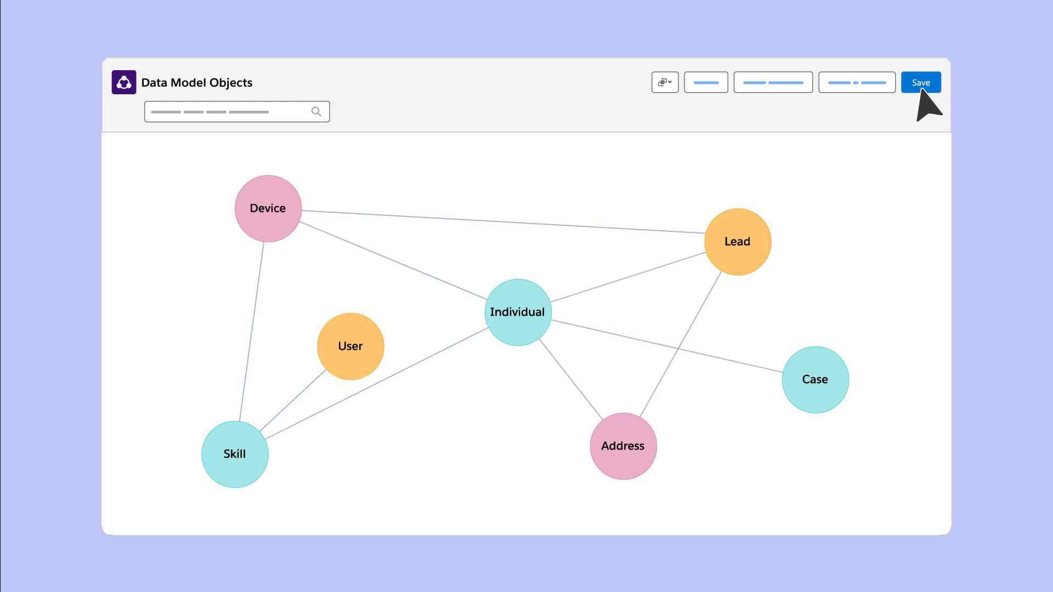